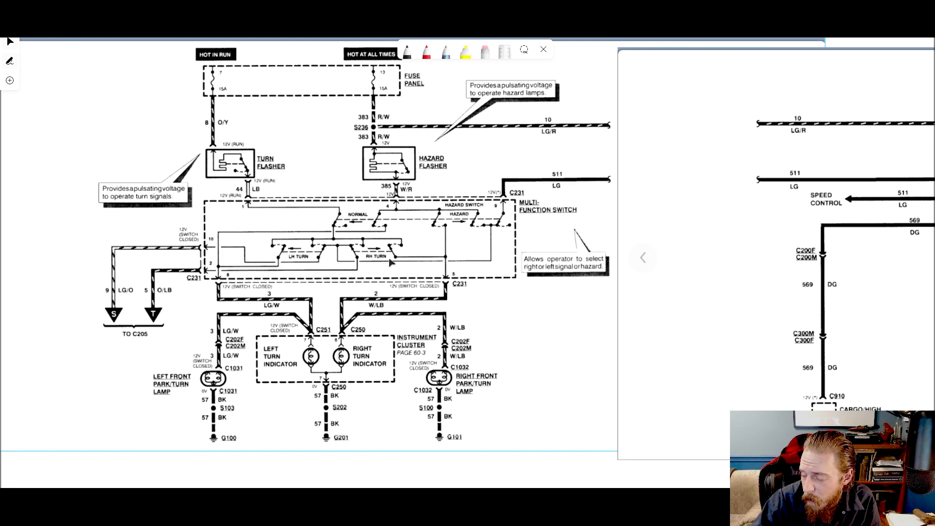
pyautogui.moveTo(361, 351)
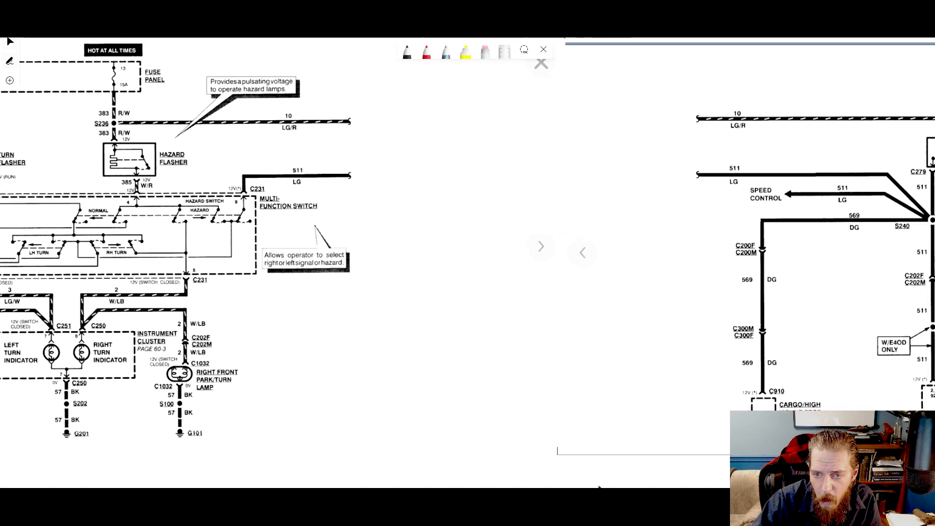
# - Advance to the brake on/off switch and stop lamp wiring diagram page
pyautogui.click(539, 245)
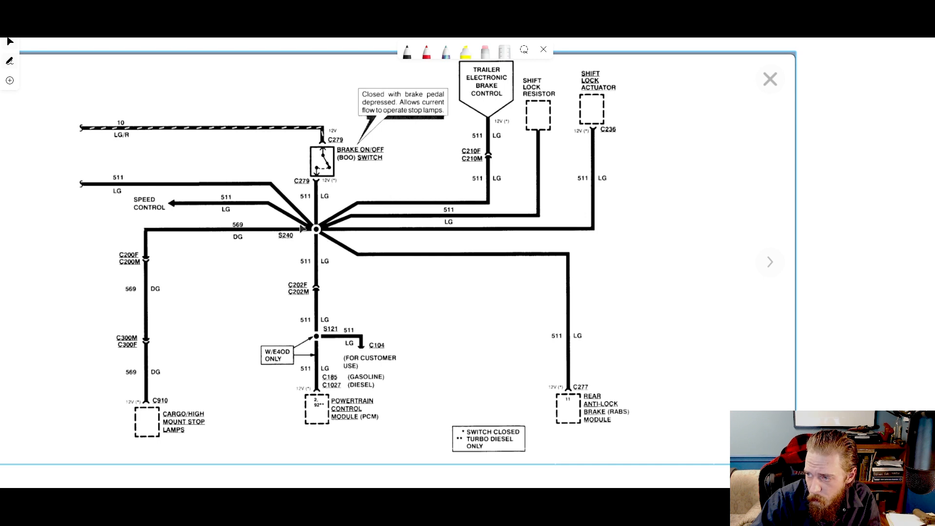
pyautogui.moveTo(417, 247)
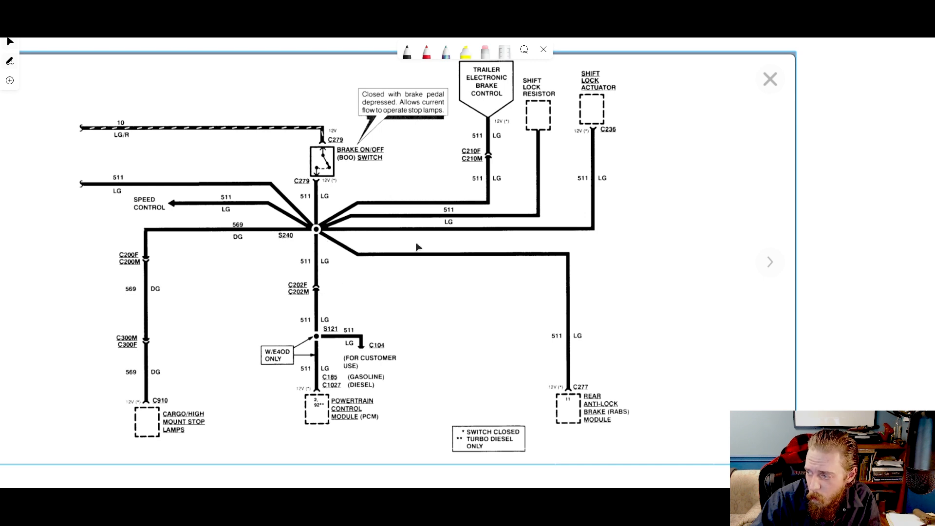
pyautogui.moveTo(151, 324)
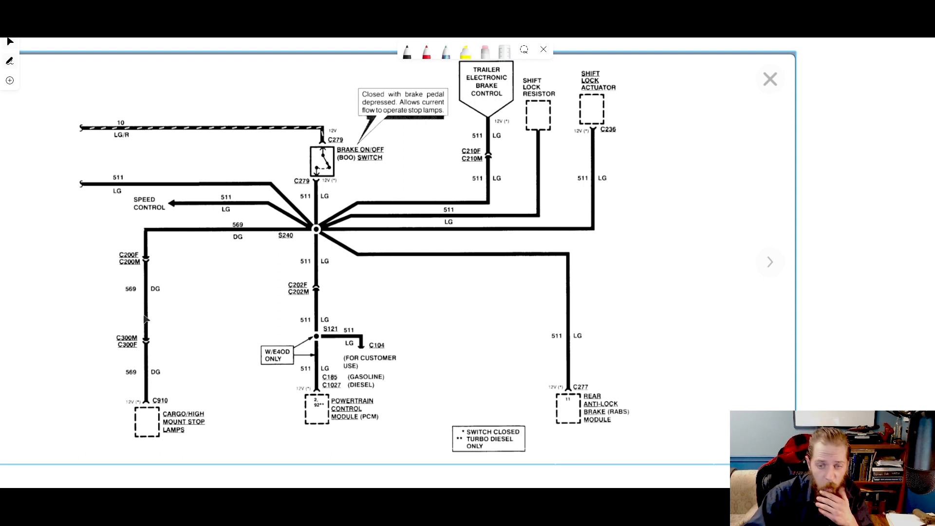
pyautogui.moveTo(330, 252)
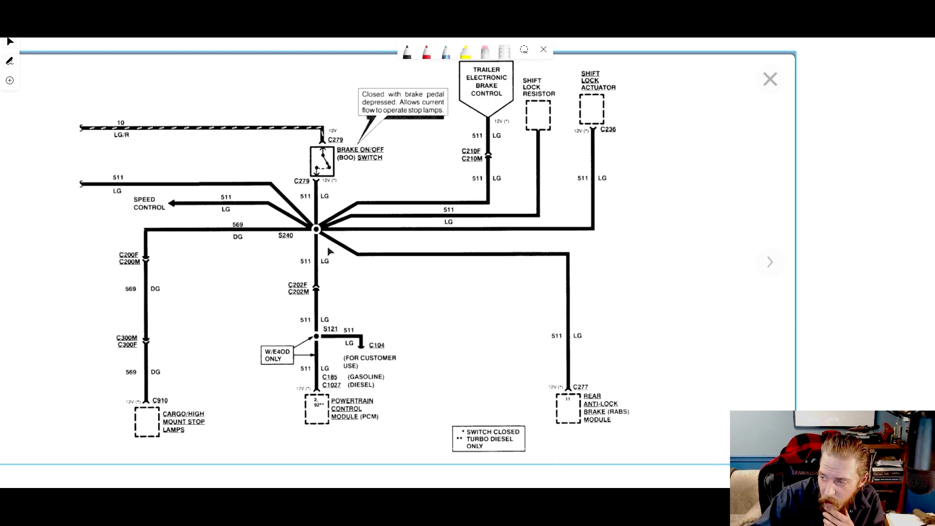
pyautogui.moveTo(239, 416)
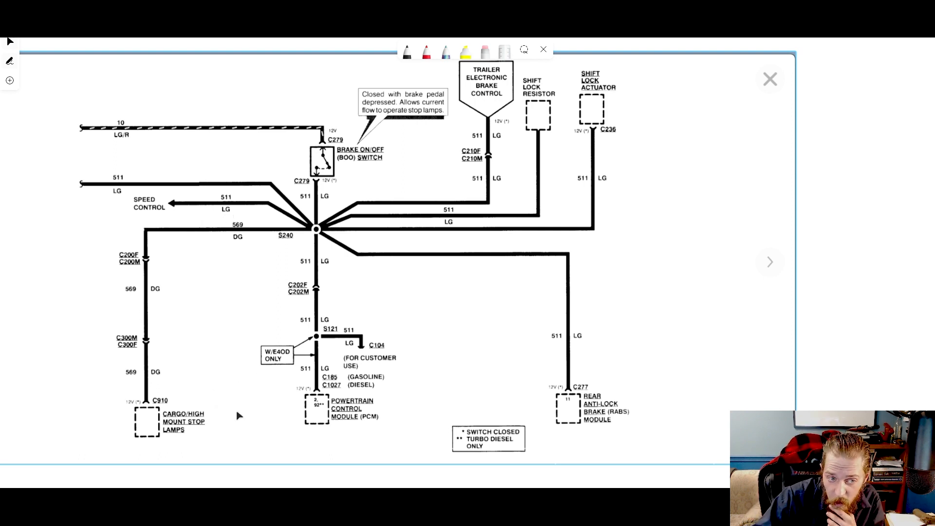
pyautogui.moveTo(571, 419)
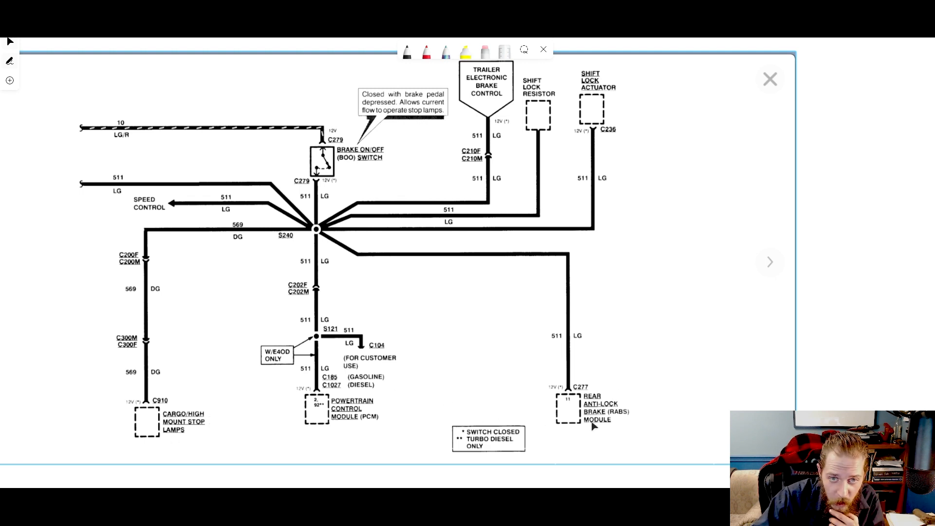
pyautogui.moveTo(566, 125)
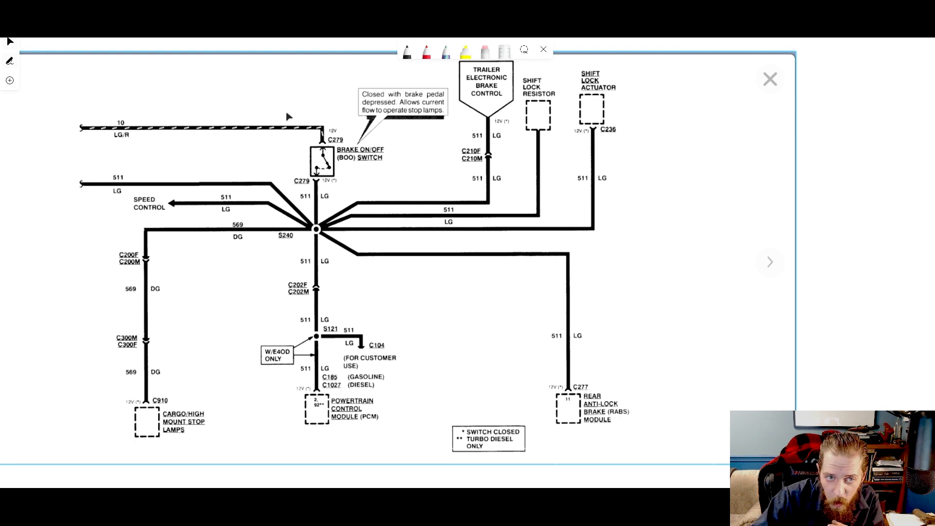
pyautogui.moveTo(324, 135)
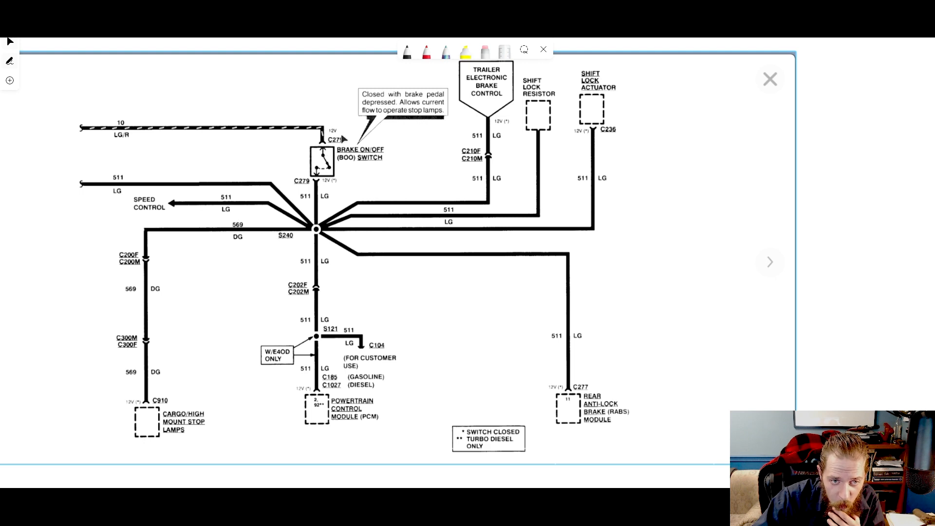
pyautogui.moveTo(355, 156)
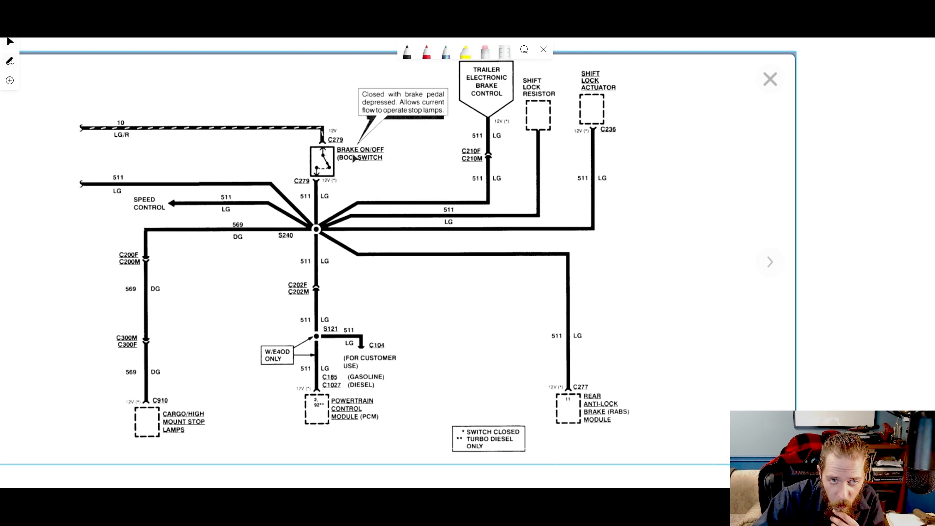
pyautogui.moveTo(316, 192)
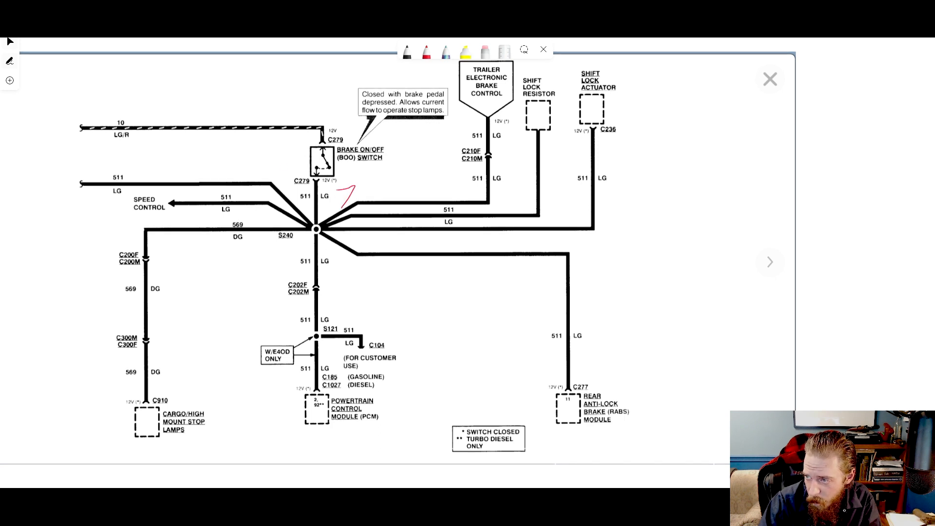
# - Write 12V below the brake switch and tick the cargo stop lamps, PCM and rear ABS module
pyautogui.moveTo(355, 199); pyautogui.dragTo(388, 191)
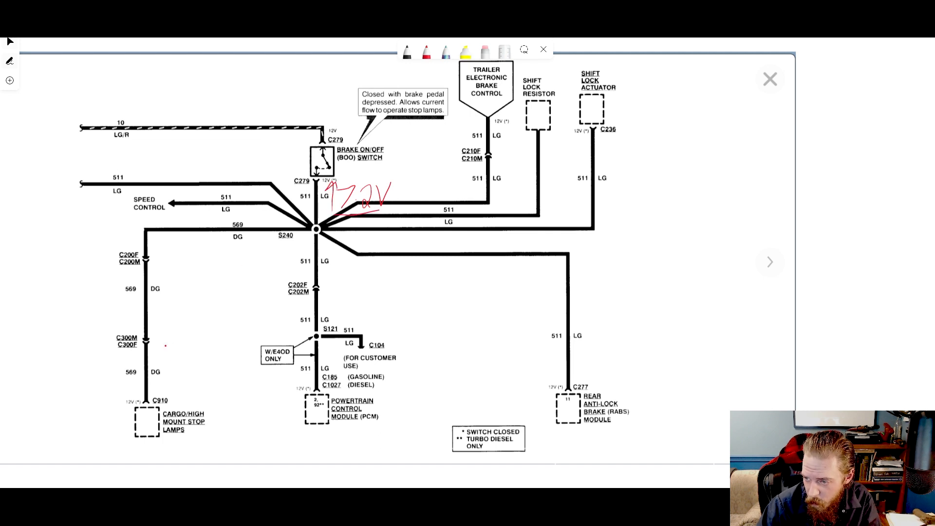
pyautogui.moveTo(155, 382); pyautogui.dragTo(170, 396)
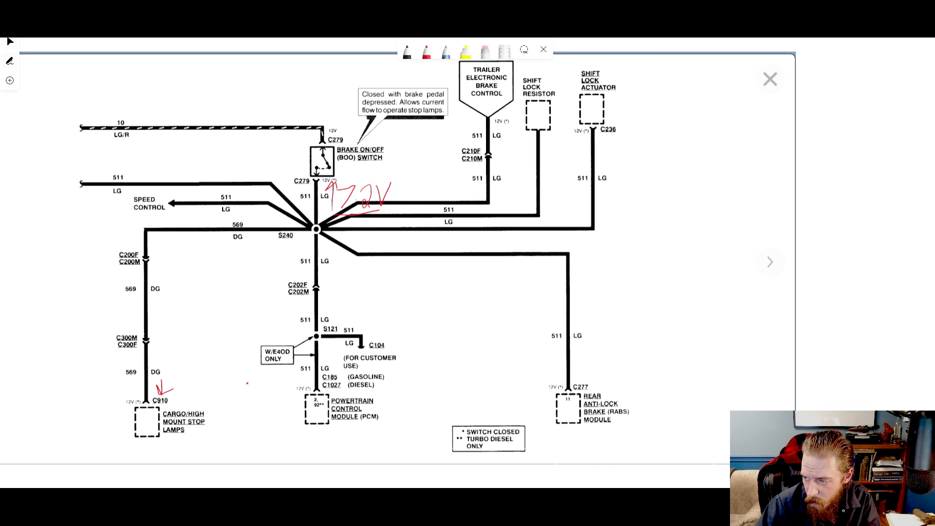
pyautogui.moveTo(298, 379); pyautogui.dragTo(307, 390)
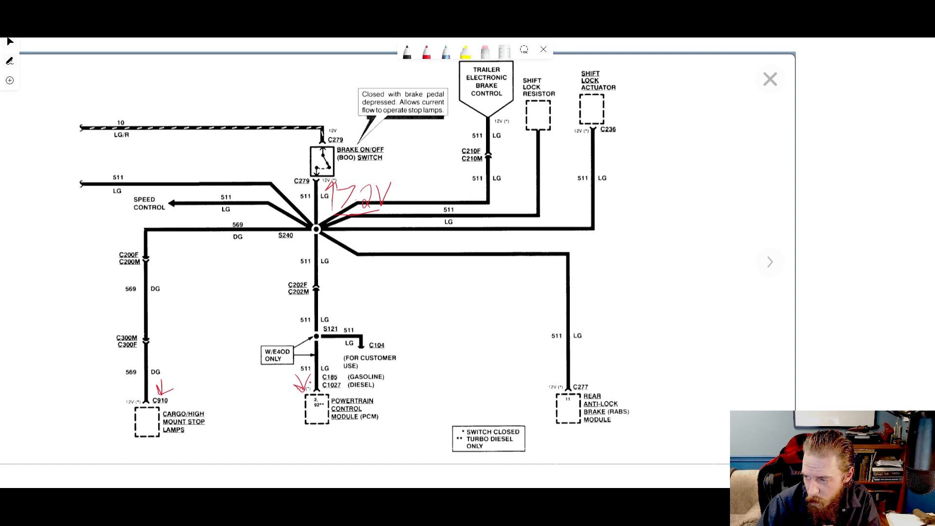
pyautogui.moveTo(540, 380); pyautogui.dragTo(555, 405)
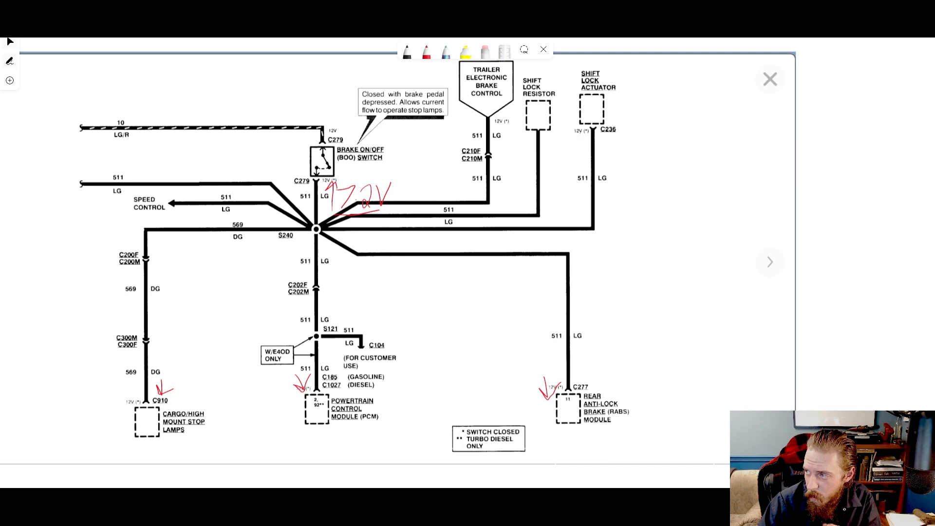
pyautogui.moveTo(561, 149); pyautogui.dragTo(582, 131)
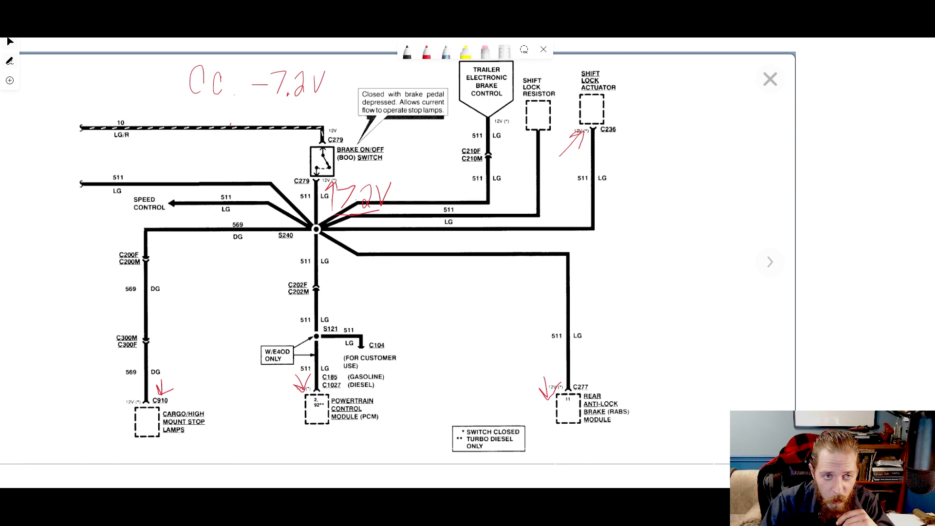
# - Draw a red arrow from the Cc -7.2V note down to the 10 LG/R wire
pyautogui.moveTo(229, 128); pyautogui.dragTo(230, 104)
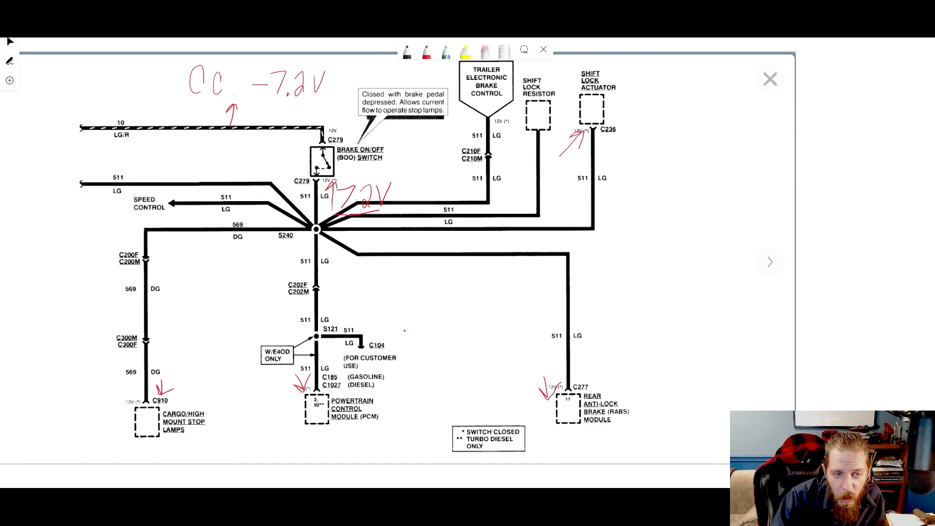
pyautogui.moveTo(368, 391)
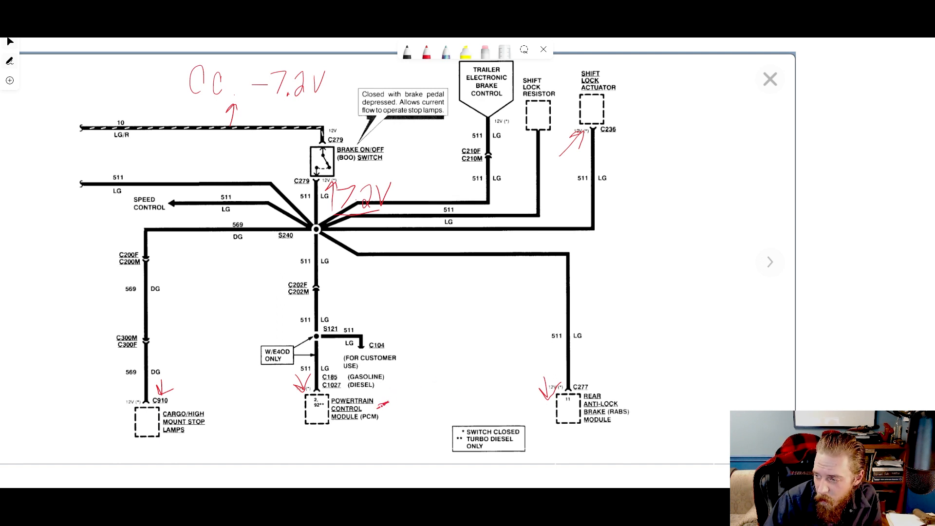
# - Draw up arrows beside the PCM and handwrite 'Low Current' next to it
pyautogui.moveTo(399, 402); pyautogui.dragTo(409, 363)
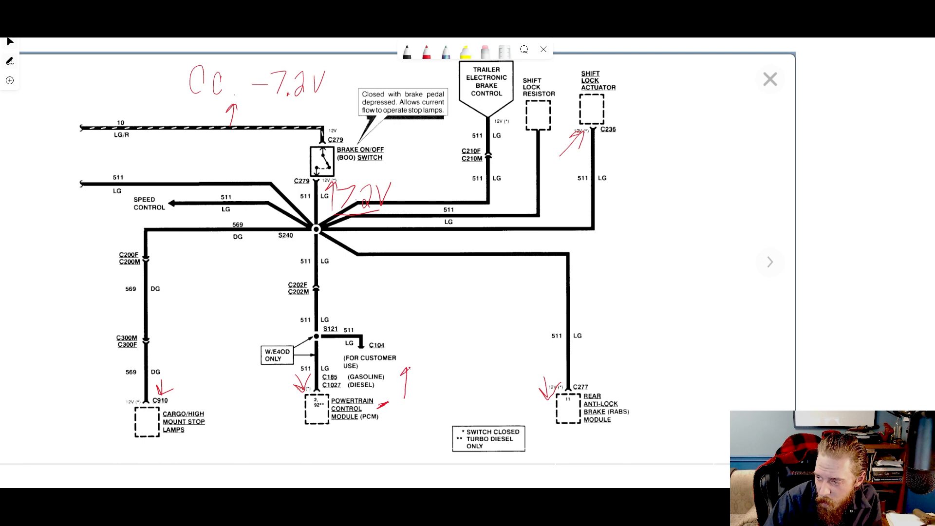
pyautogui.moveTo(417, 372); pyautogui.dragTo(438, 378)
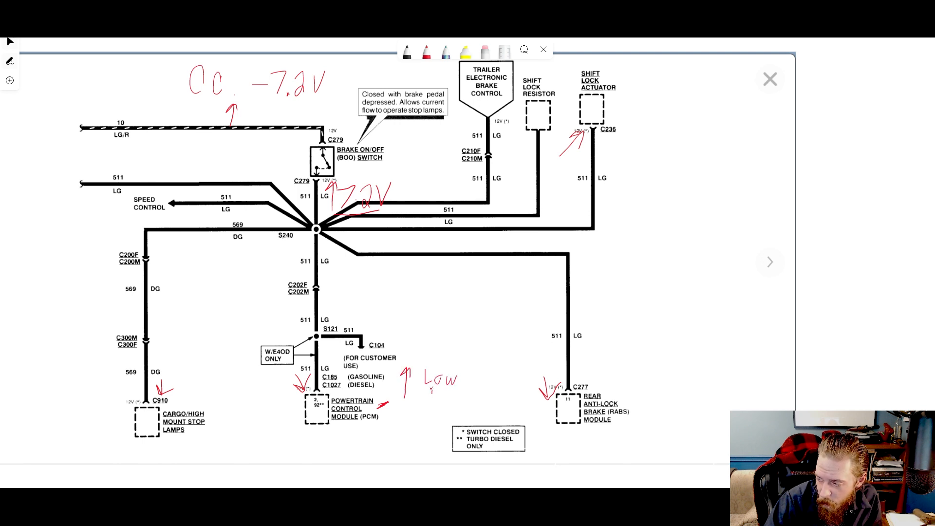
pyautogui.write('Current')
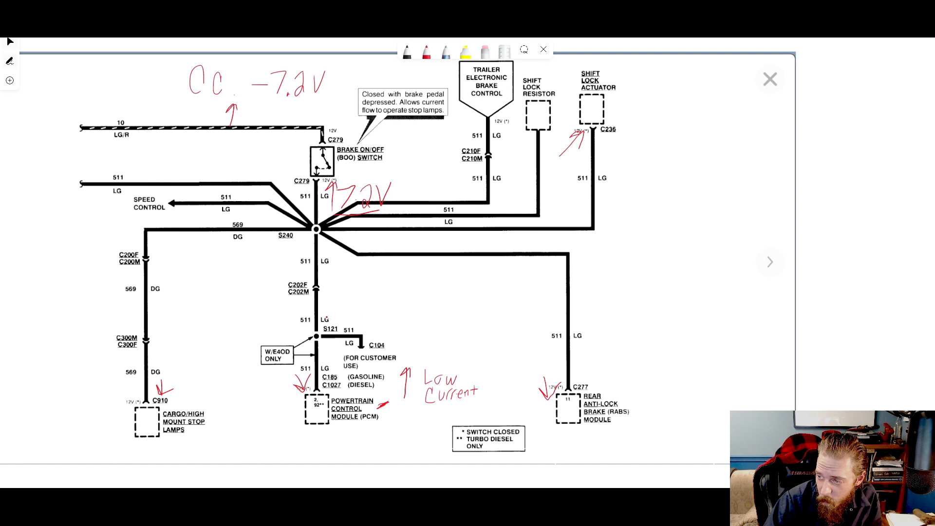
pyautogui.moveTo(308, 310); pyautogui.dragTo(319, 337)
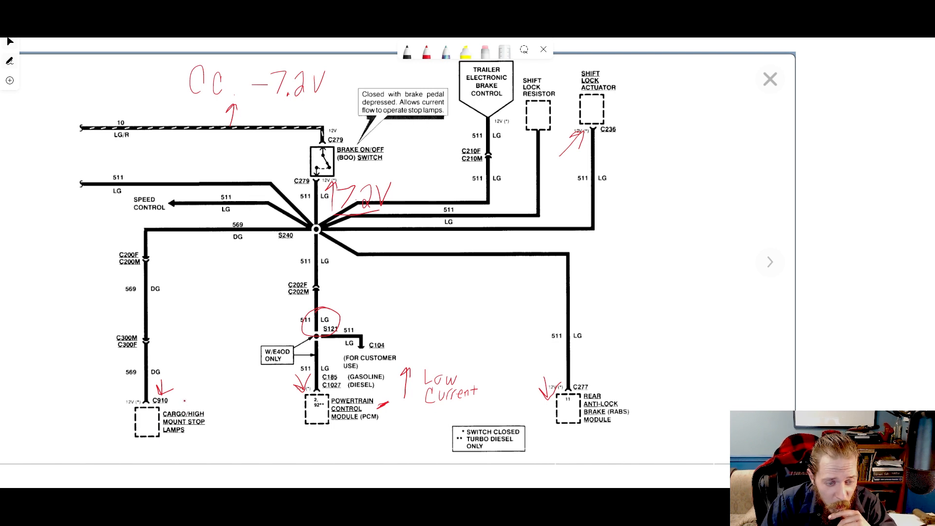
# - Circle splice S121 and add '12V - On', '0V - Off' and '1157' bulb notes
pyautogui.moveTo(189, 391); pyautogui.dragTo(199, 394)
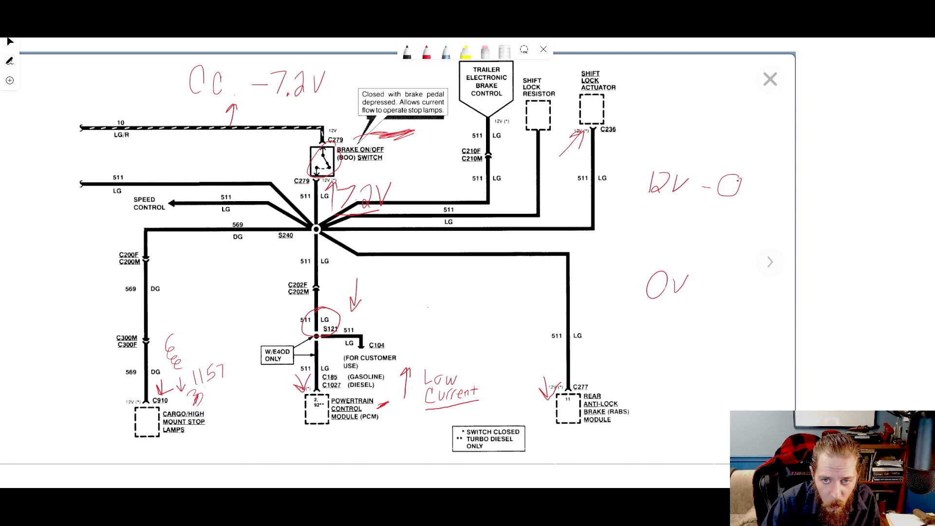
pyautogui.write('n')
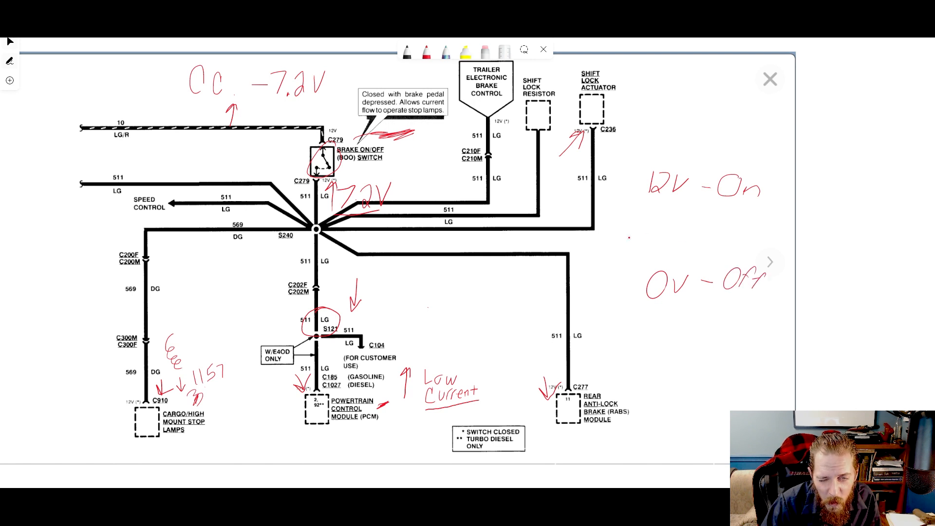
# - Draw a line between the On and Off notes, write 11V, 9V, 7V, and add an arrow
pyautogui.moveTo(630, 237); pyautogui.dragTo(769, 237)
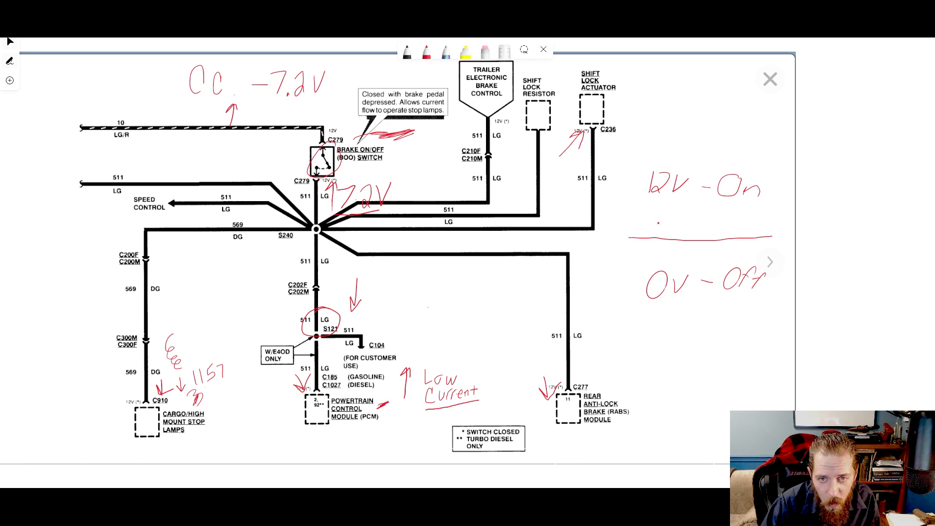
pyautogui.write('7.')
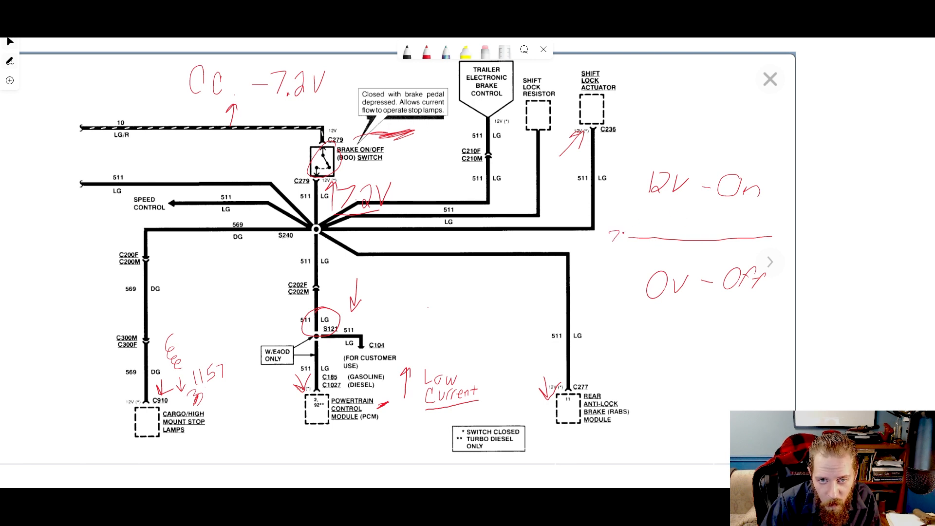
pyautogui.write('7v')
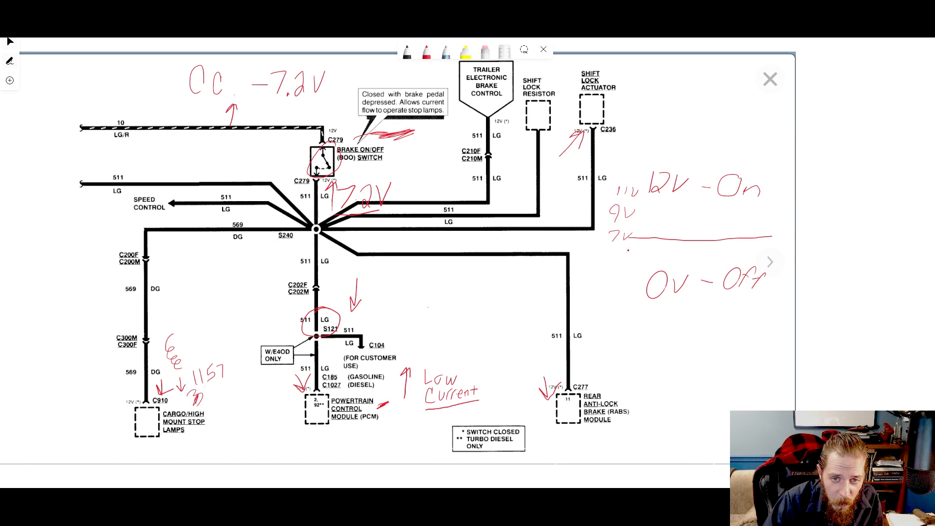
pyautogui.moveTo(626, 250); pyautogui.dragTo(602, 304)
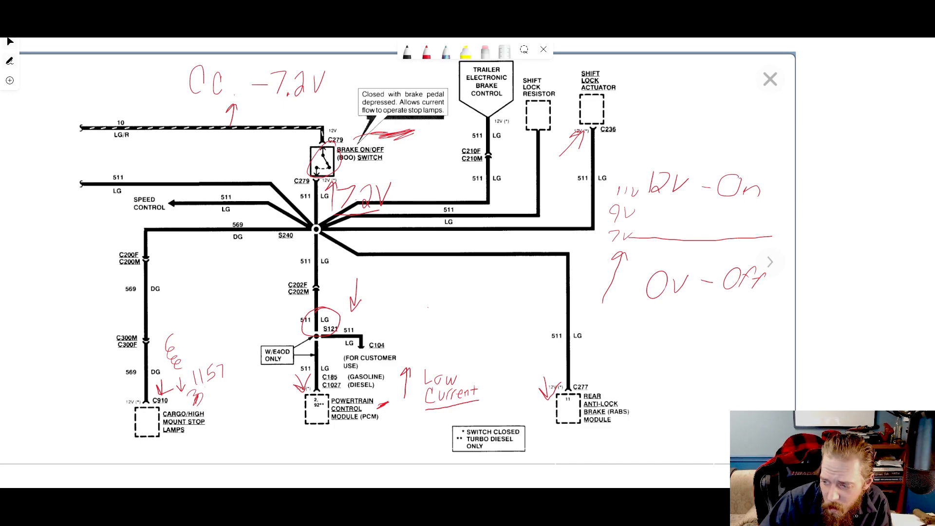
# - Scroll down to the Brake On/Off switch description, function and related symptoms text
pyautogui.scroll(-3)
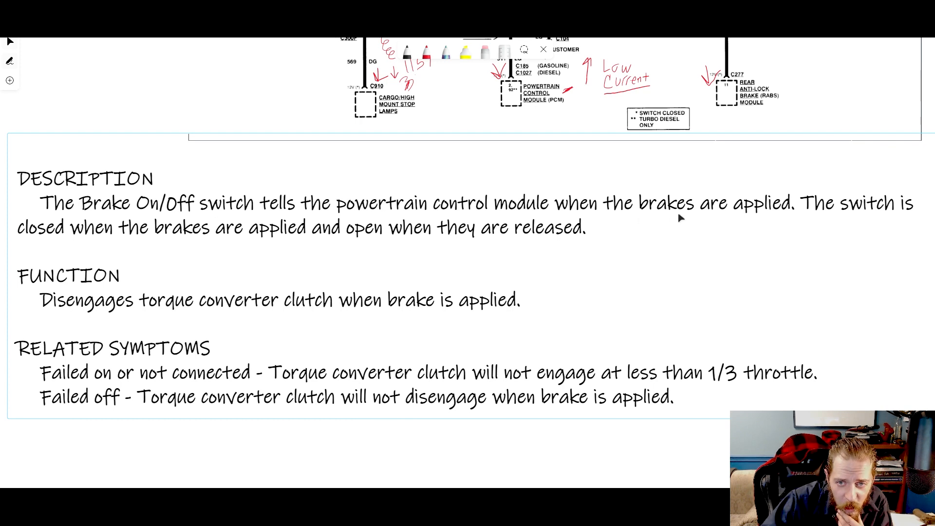
pyautogui.moveTo(771, 233)
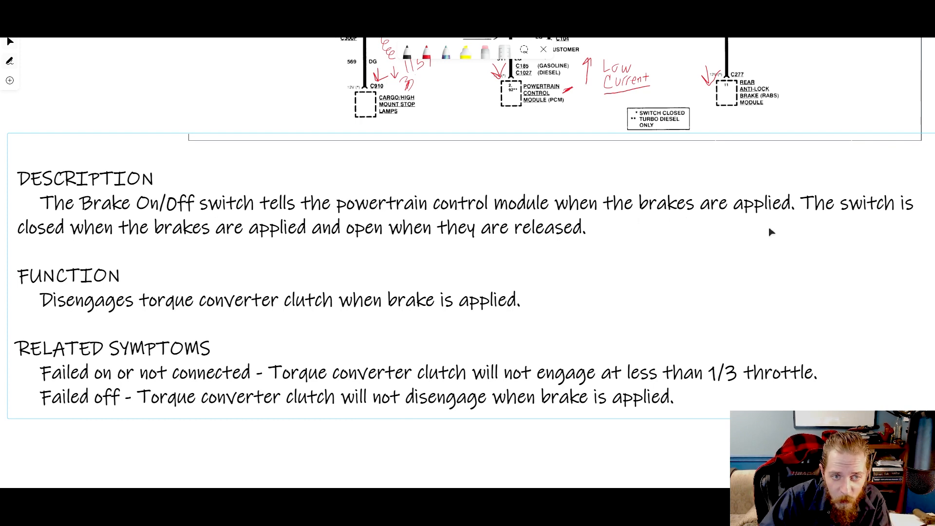
pyautogui.moveTo(424, 316)
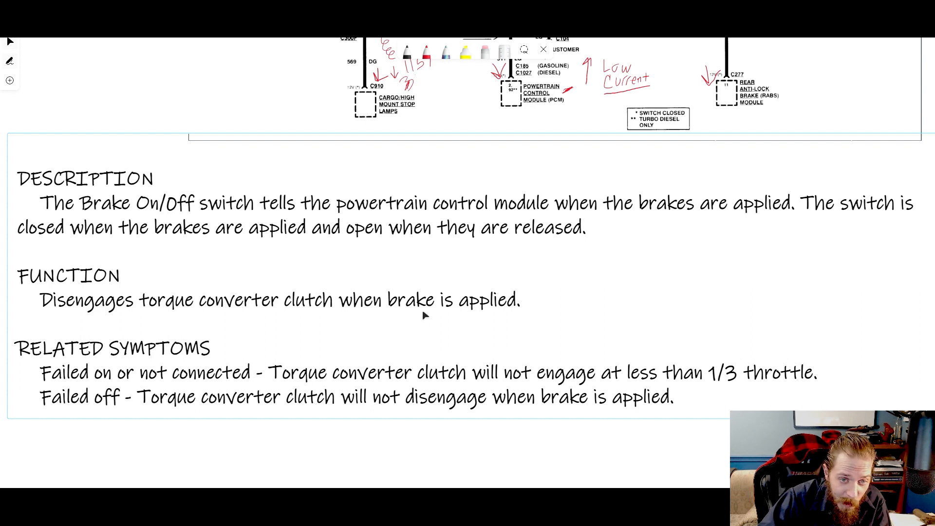
pyautogui.moveTo(191, 378)
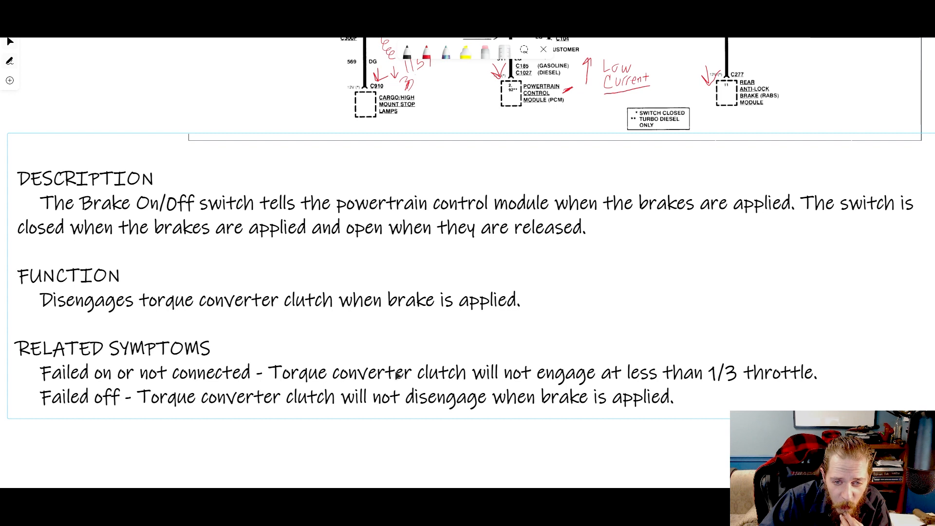
pyautogui.moveTo(661, 371)
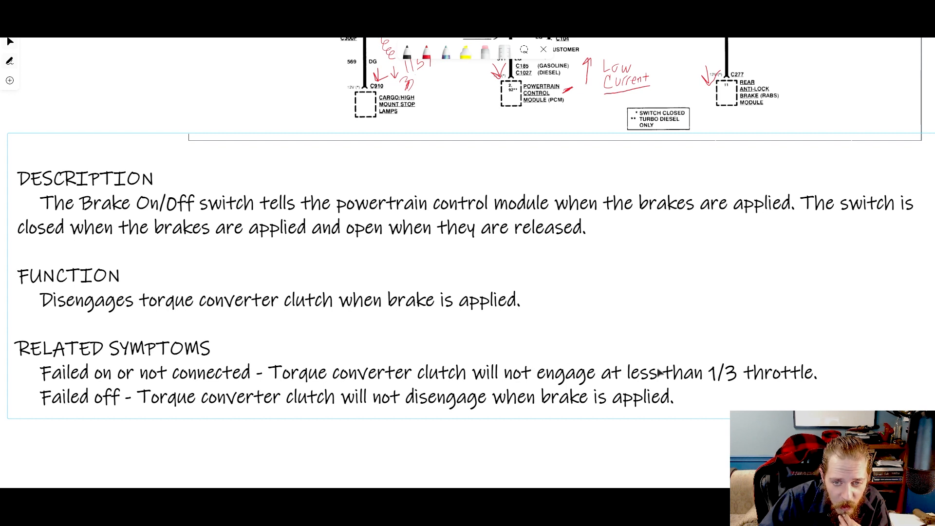
pyautogui.moveTo(635, 374)
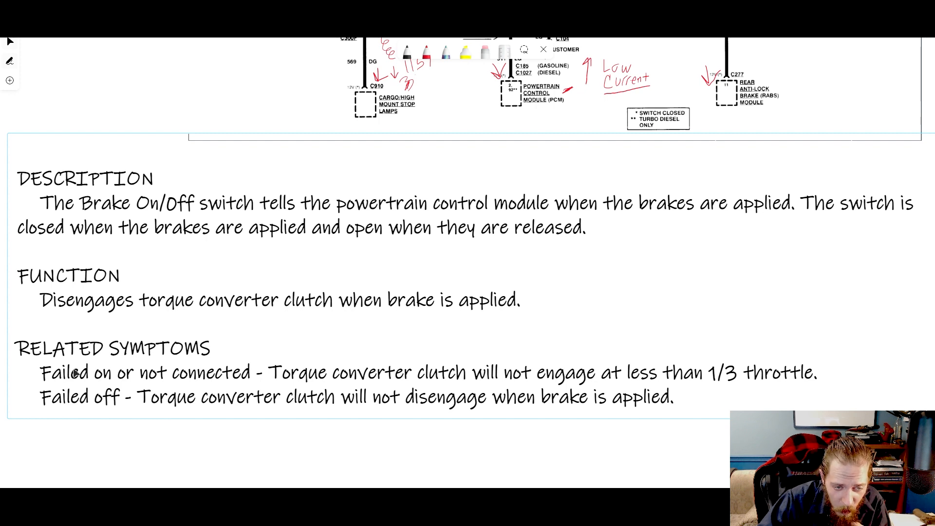
pyautogui.moveTo(226, 380)
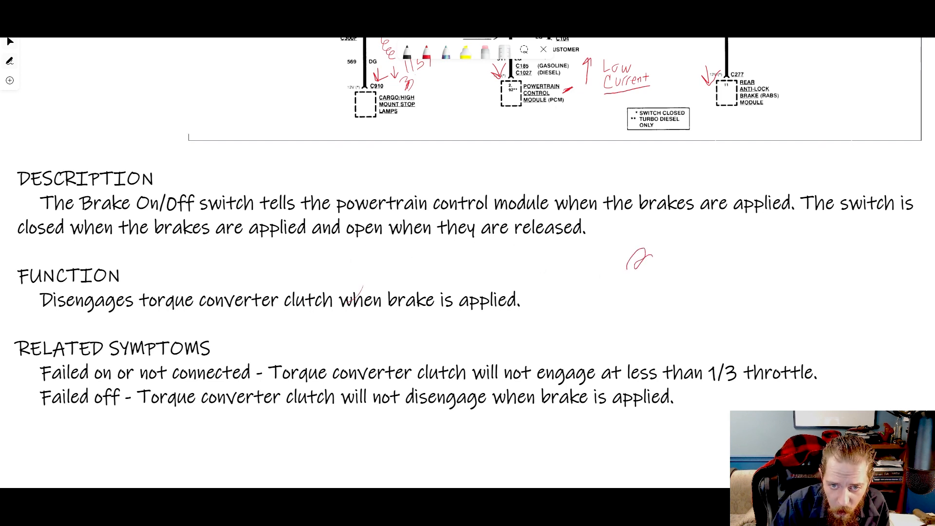
# - Sketch a bulb with its filament and label it .1A and 1.2A
pyautogui.moveTo(638, 263); pyautogui.dragTo(686, 262)
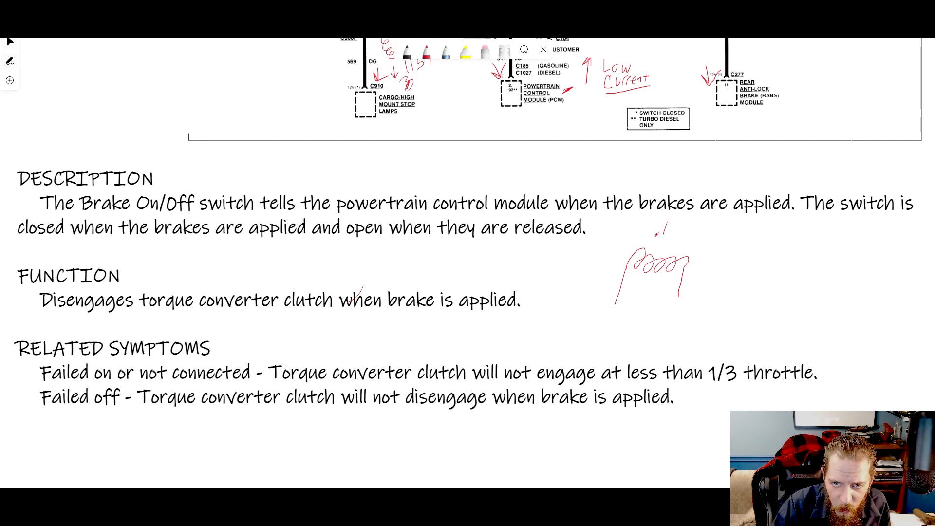
pyautogui.moveTo(667, 239); pyautogui.dragTo(678, 225)
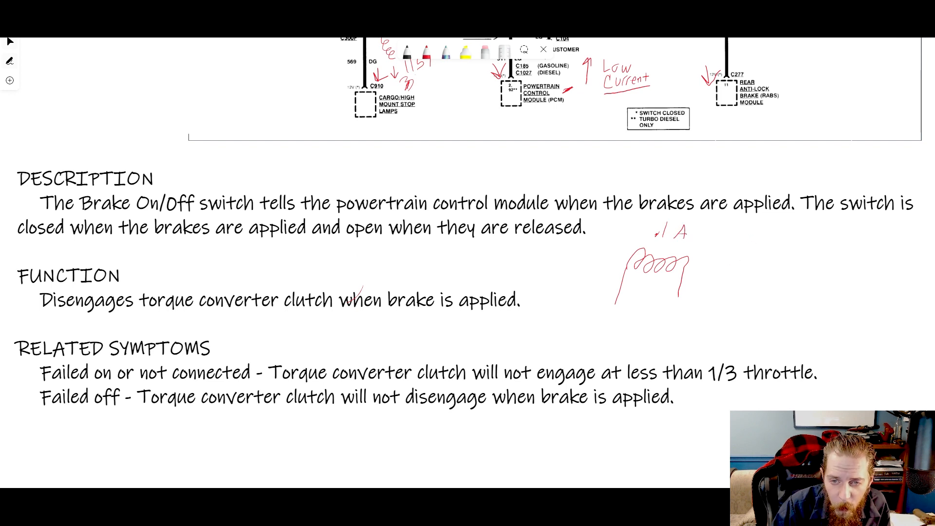
pyautogui.moveTo(746, 242); pyautogui.dragTo(750, 230)
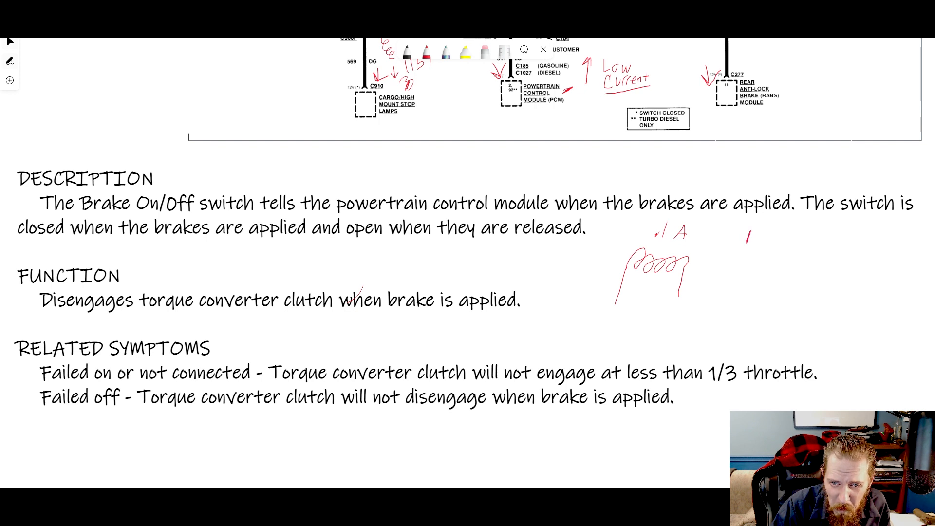
pyautogui.moveTo(746, 239); pyautogui.dragTo(772, 242)
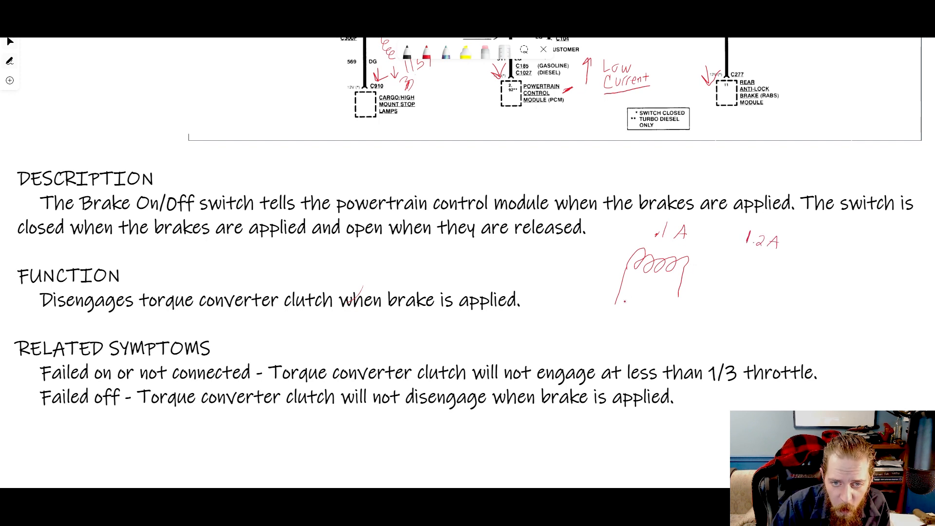
# - Draw the bulb base and leads, wiring one to ground and one to a small load box
pyautogui.moveTo(617, 296); pyautogui.dragTo(647, 287)
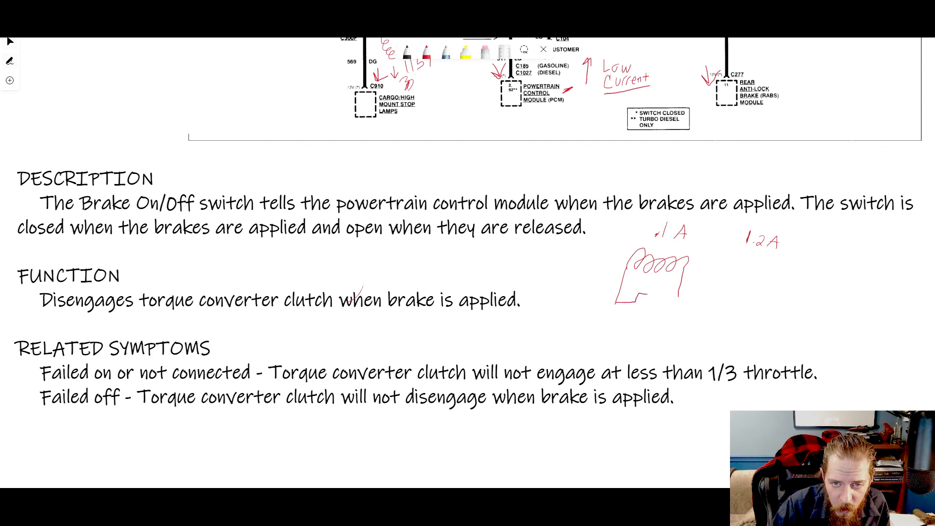
pyautogui.moveTo(635, 303); pyautogui.dragTo(653, 301)
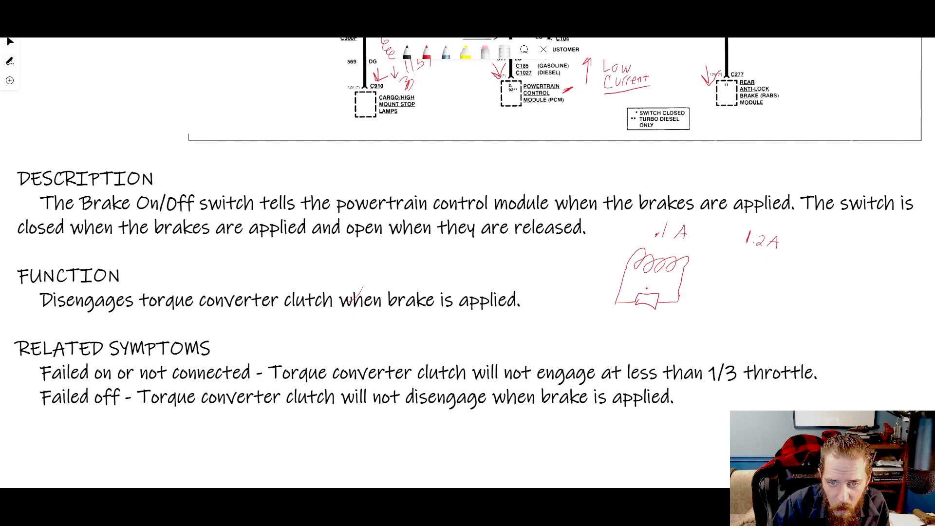
pyautogui.moveTo(641, 290); pyautogui.dragTo(653, 285)
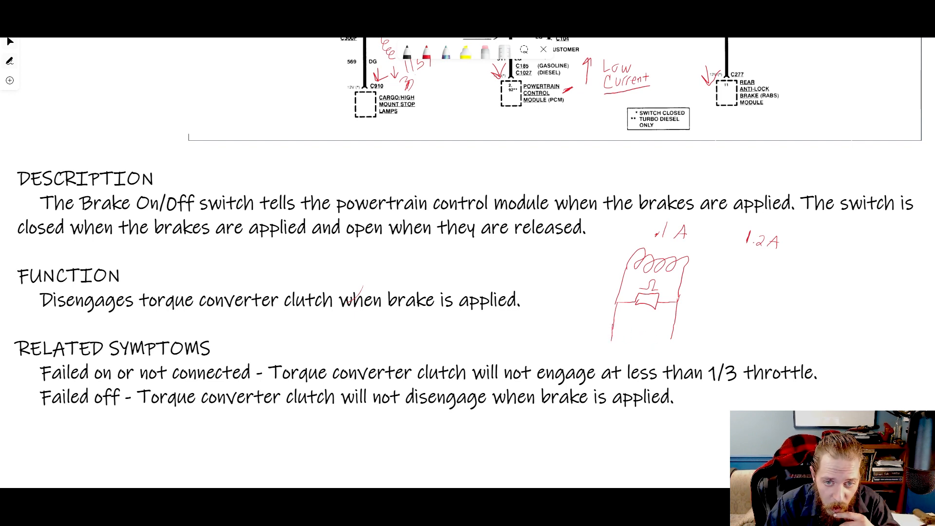
pyautogui.moveTo(614, 322); pyautogui.dragTo(609, 342)
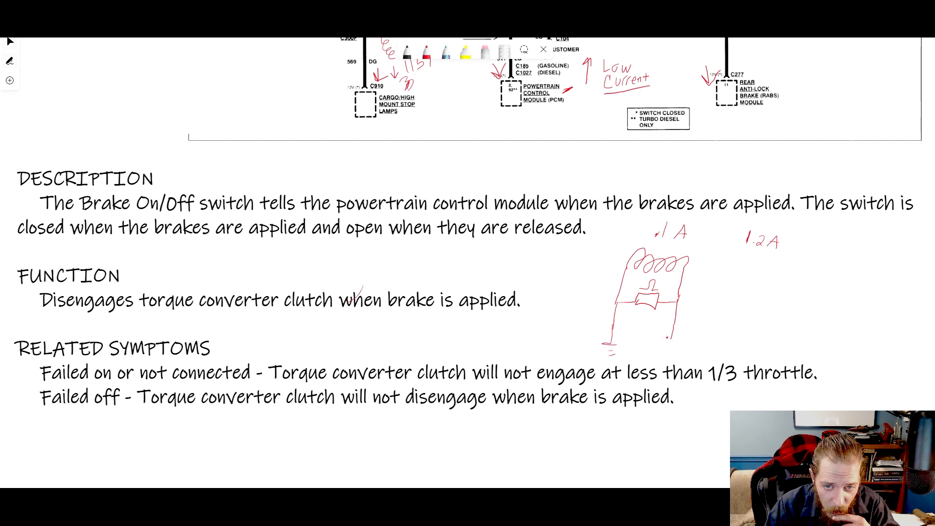
pyautogui.moveTo(668, 334); pyautogui.dragTo(676, 355)
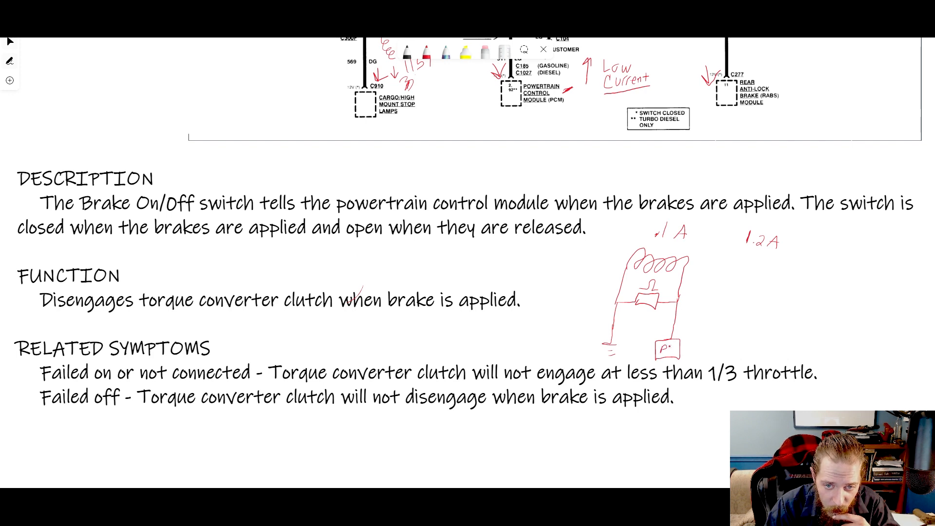
pyautogui.write('CM')
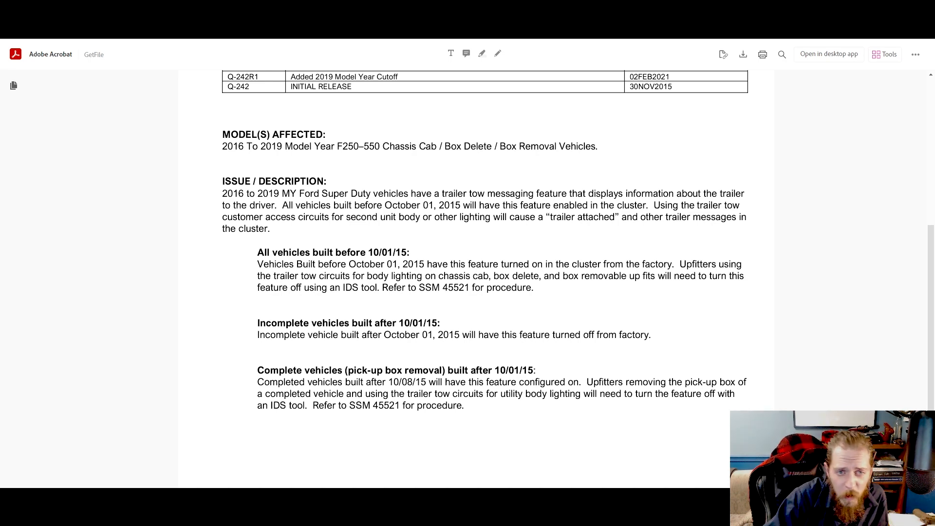
# - Scroll the Ford bulletin down to the PCM SEIC Interface – Gasoline wiring diagram
pyautogui.scroll(-3)
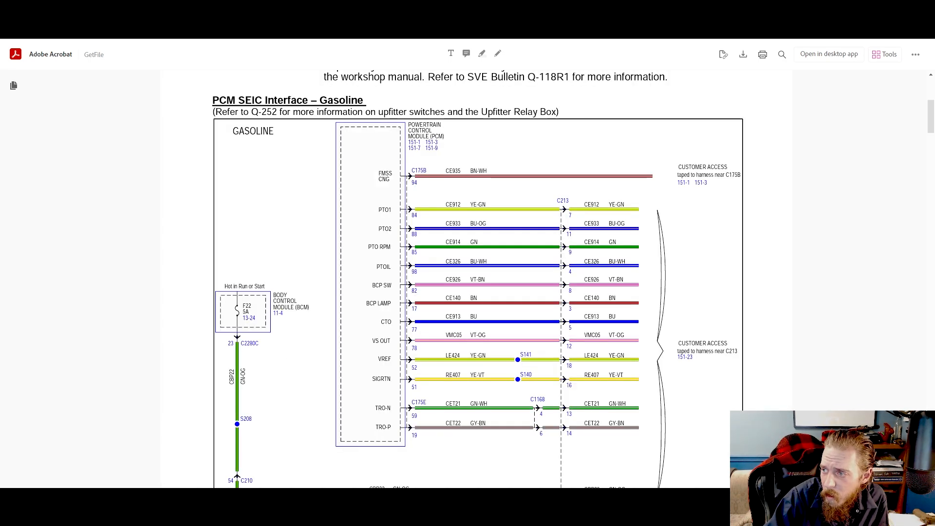